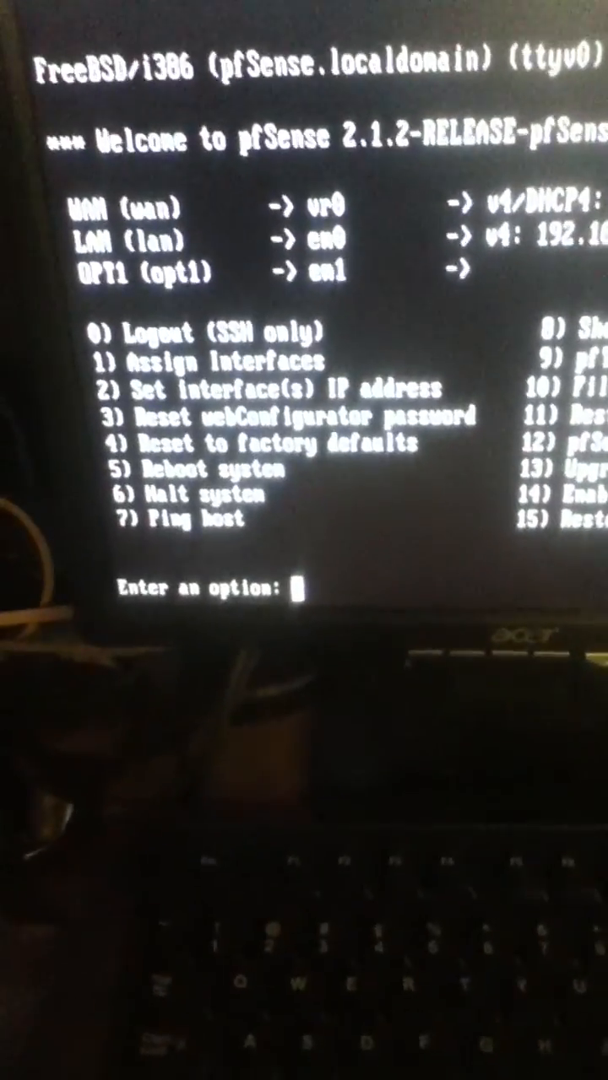
Ping google.com from the pfSense firewall console.
{"action": "type", "text": "google.com"}
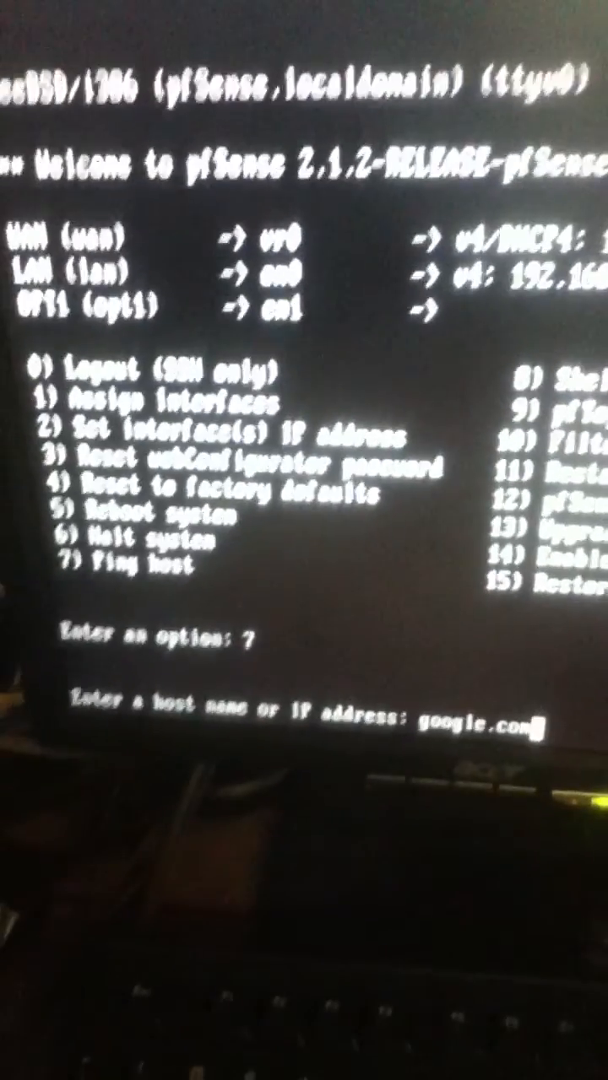
{"action": "key", "text": "enter"}
{"action": "type", "text": "7"}
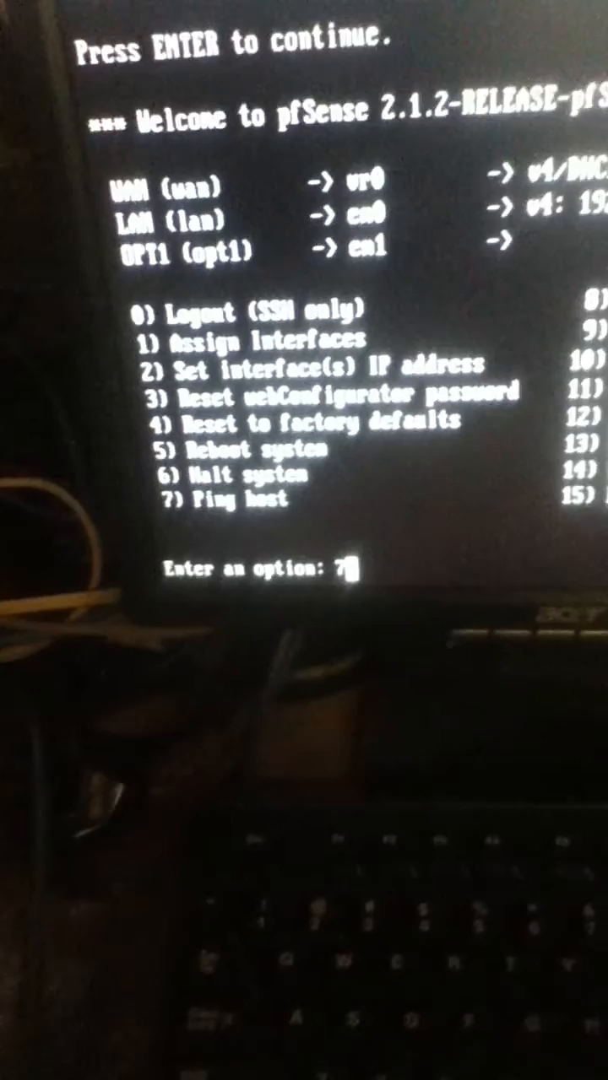
Ping the LAN access point's 192.168 address, view its statistics, and return to the menu.
{"action": "key", "text": "enter"}
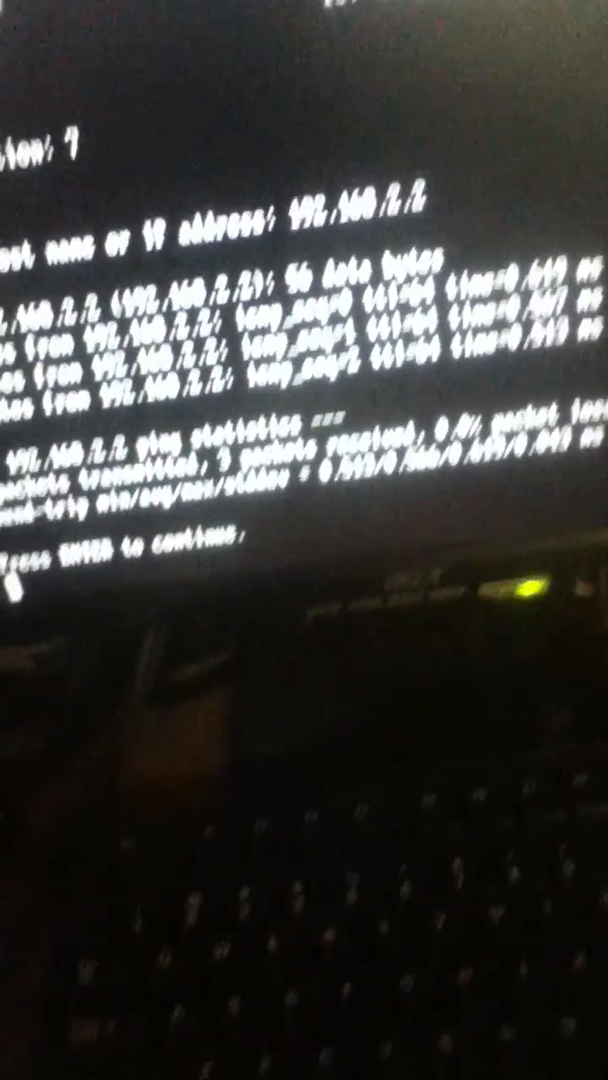
{"action": "key", "text": "enter"}
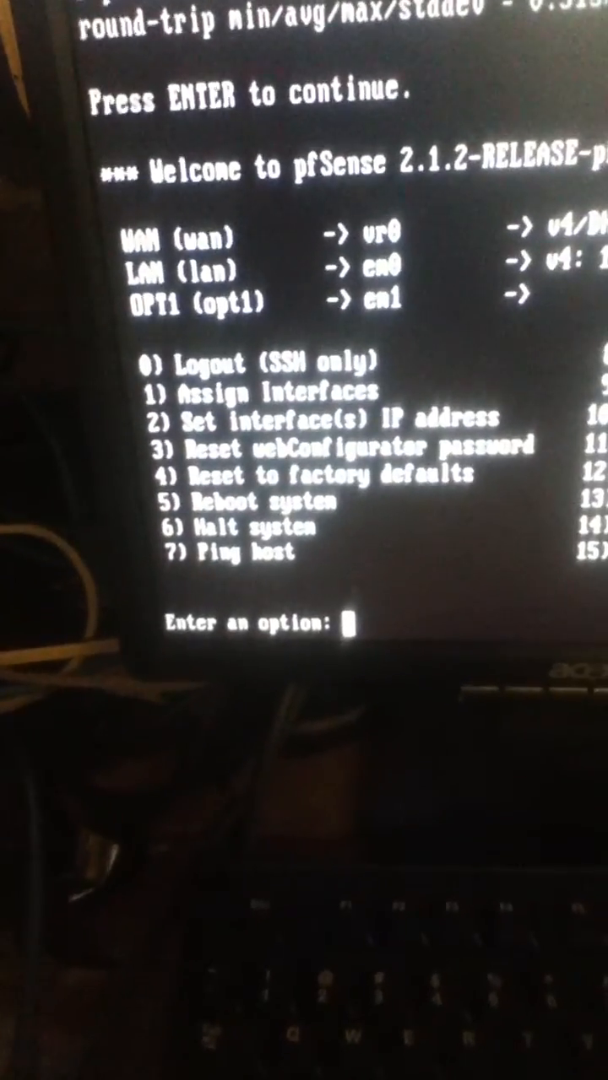
{"action": "key", "text": "enter"}
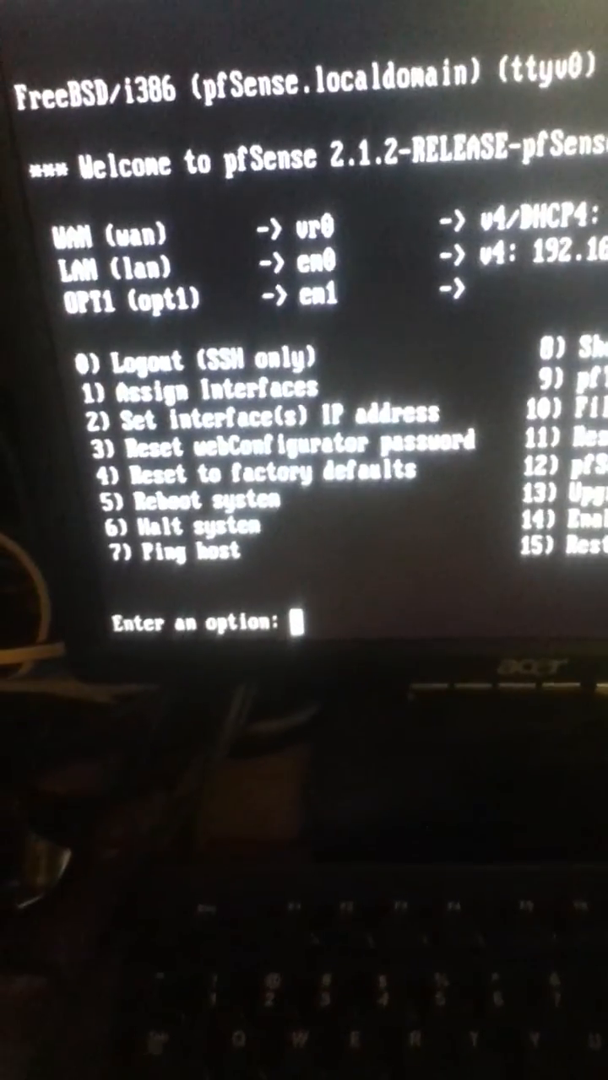